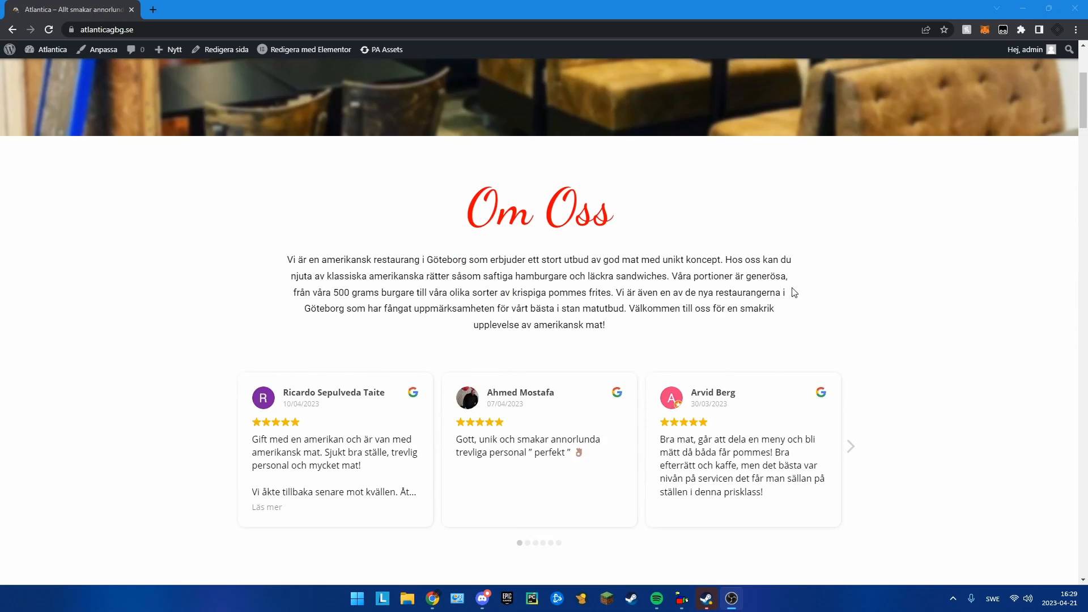
Add Philadelphia 450G to the cart from Meny and browse the 'Vill du ha något mer?' popup
{"action": "scroll", "scroll_direction": "down", "scroll_amount": 3}
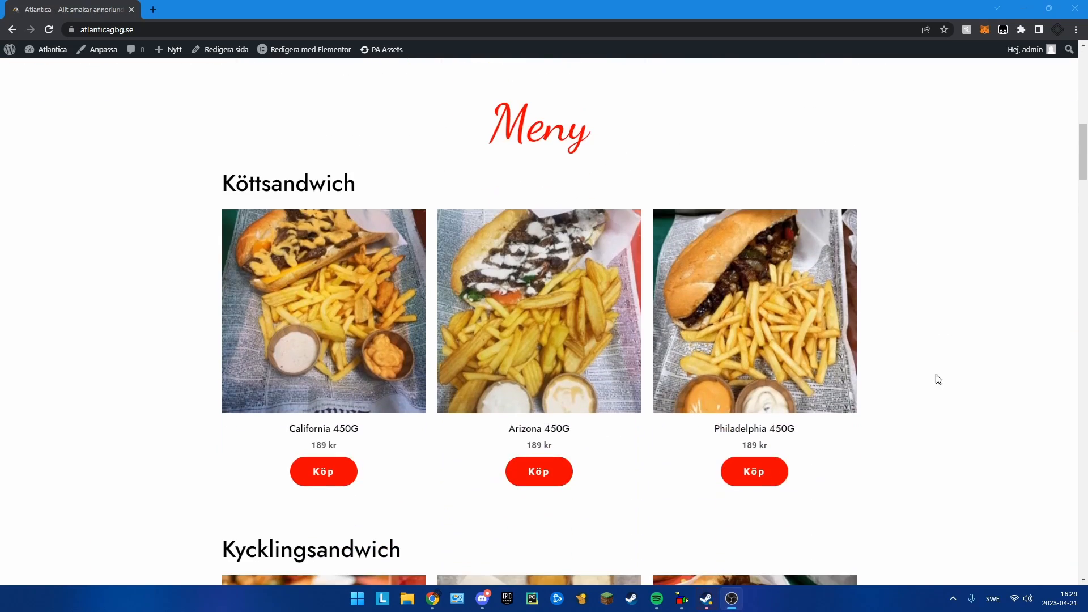
{"action": "mouse_move", "coordinate": [754, 471]}
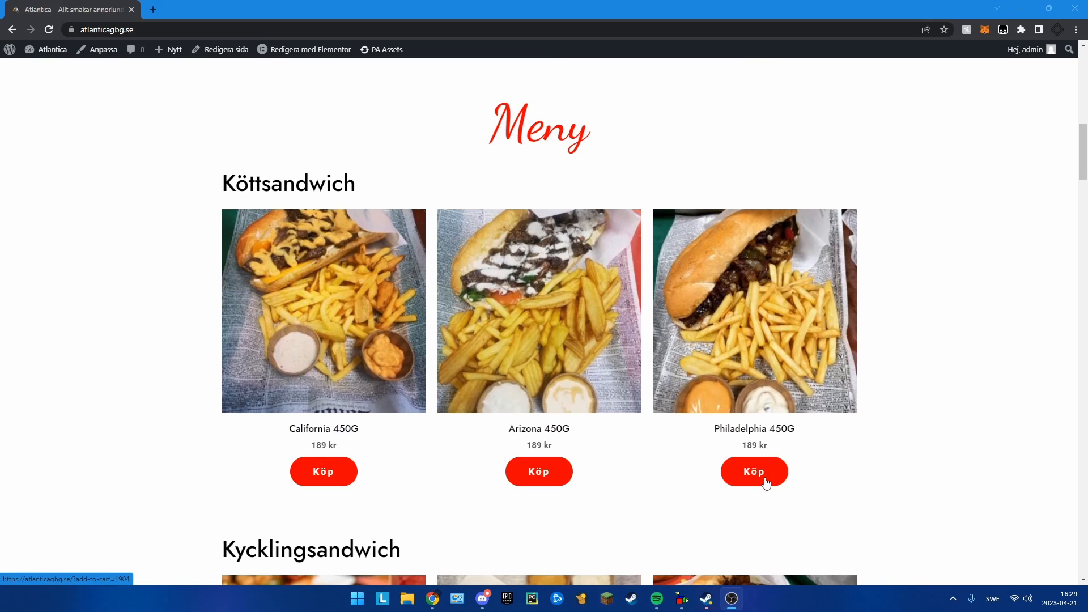
{"action": "left_click", "coordinate": [754, 471]}
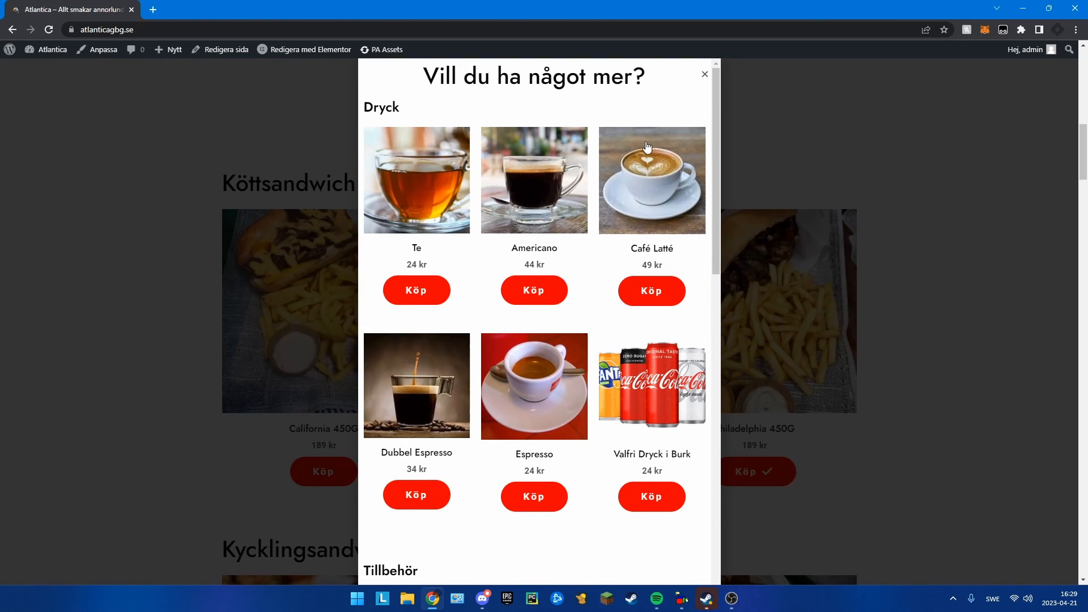
{"action": "scroll", "scroll_direction": "down", "scroll_amount": 3}
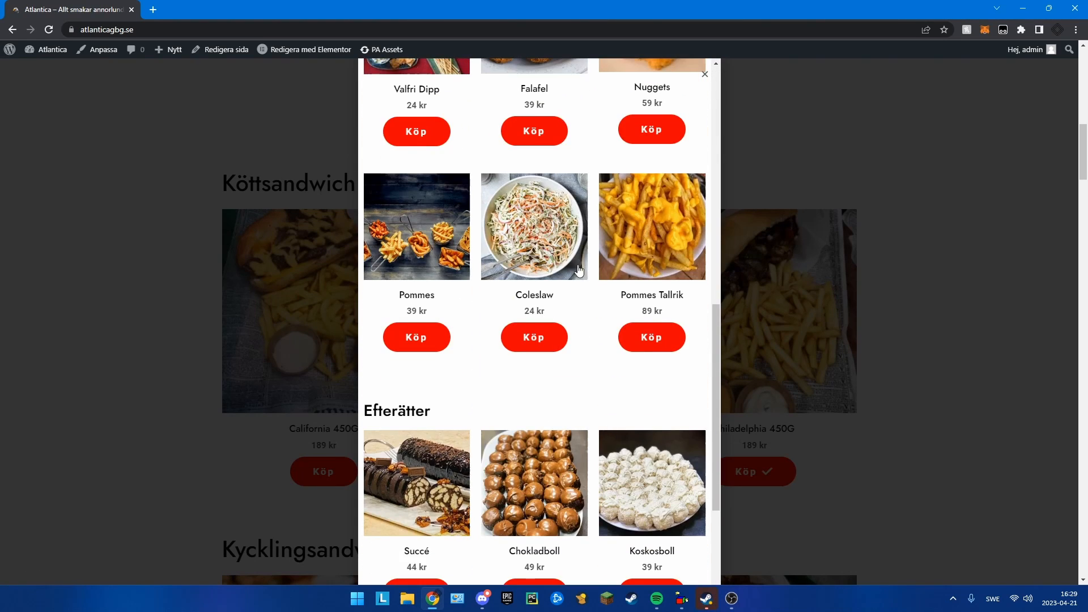
{"action": "scroll", "scroll_direction": "down", "scroll_amount": 3}
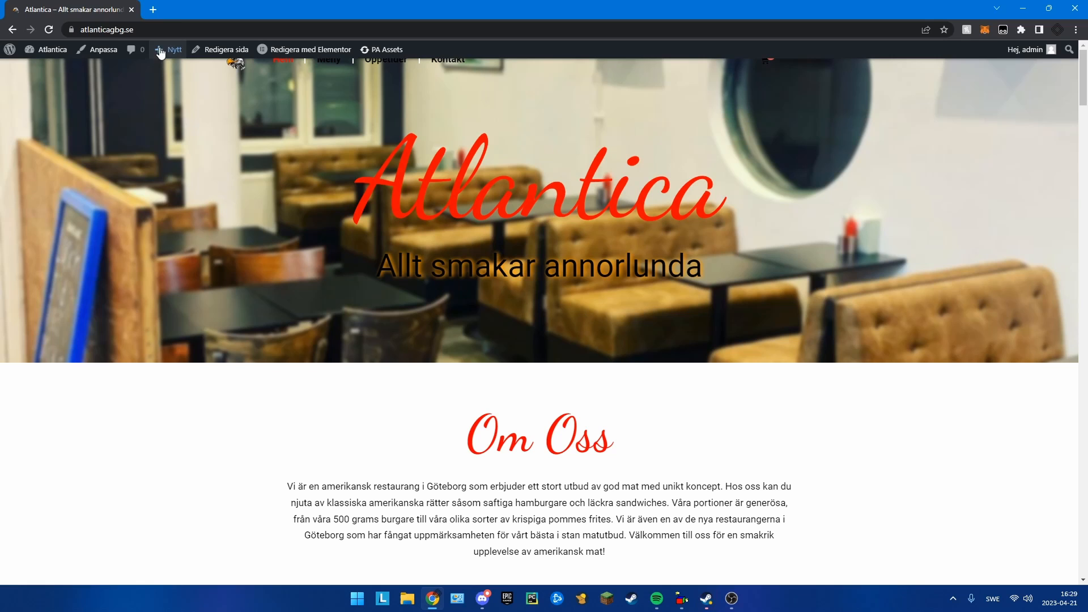
From the WordPress dashboard, open the Extra tillbehör popup under Mallar > Popups in Elementor
{"action": "left_click", "coordinate": [51, 50]}
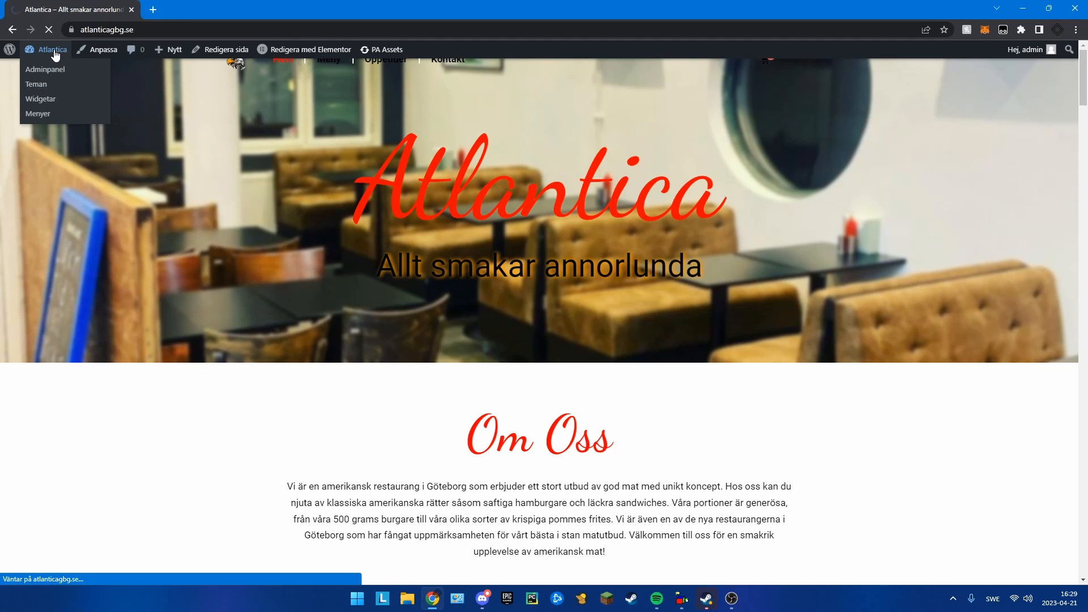
{"action": "left_click", "coordinate": [45, 69]}
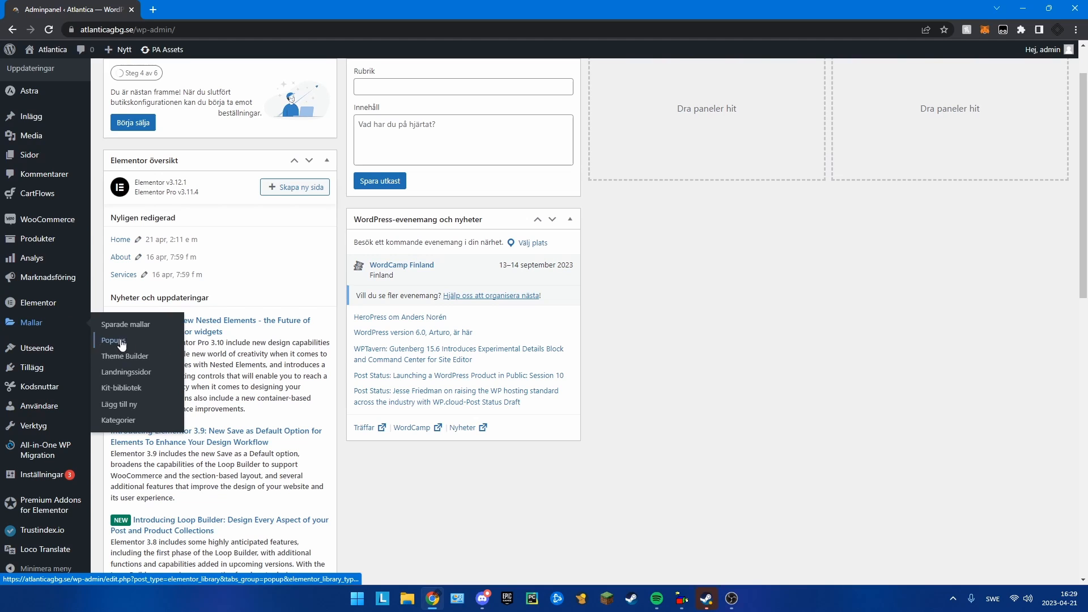
{"action": "left_click", "coordinate": [112, 340]}
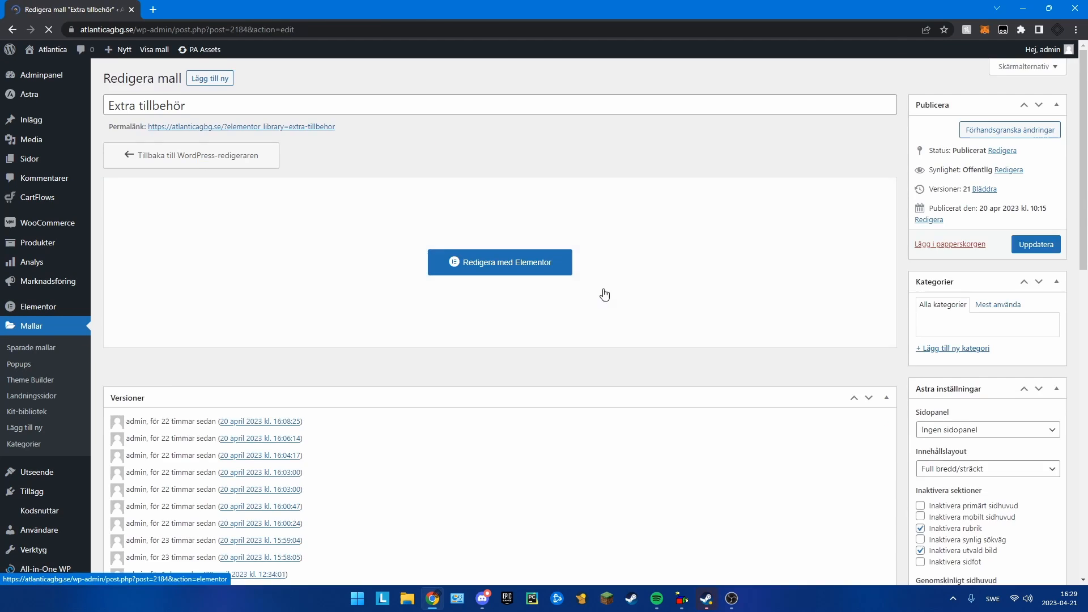
{"action": "left_click", "coordinate": [498, 263]}
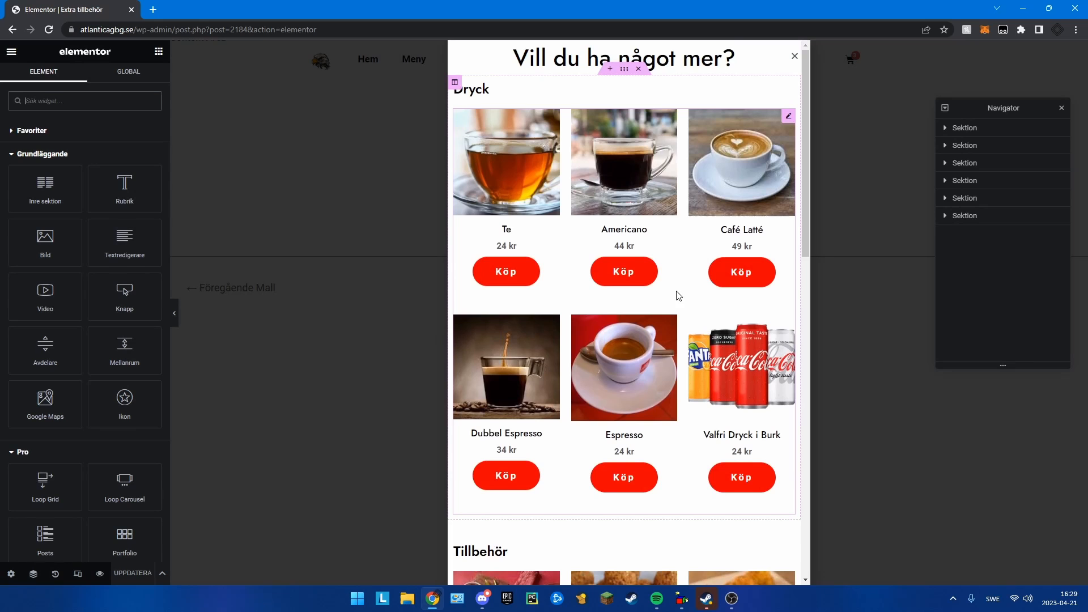
{"action": "scroll", "scroll_direction": "down", "scroll_amount": 3}
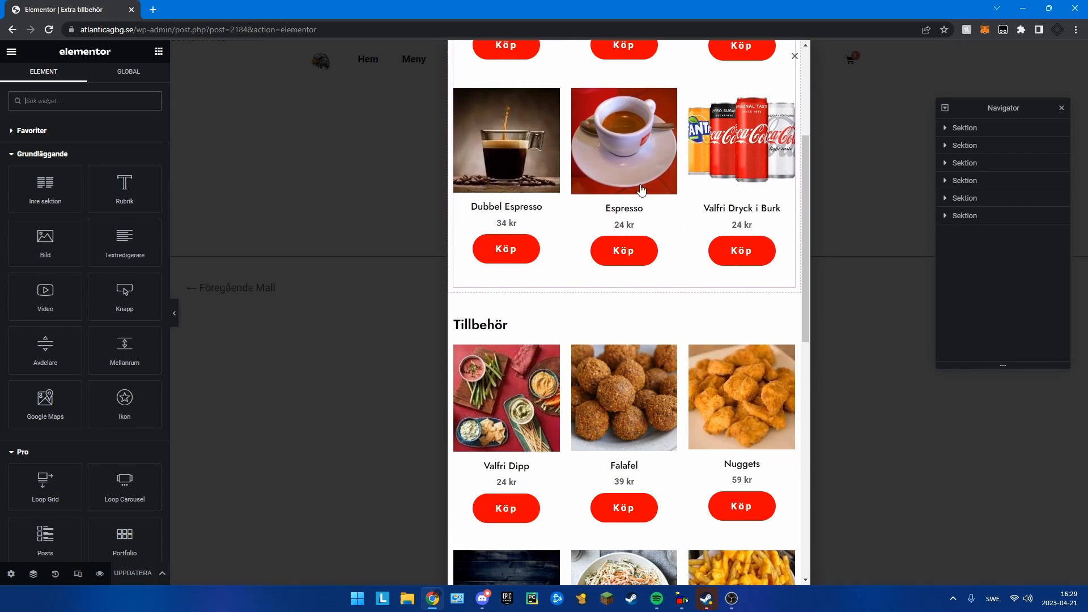
{"action": "scroll", "scroll_direction": "down", "scroll_amount": 3}
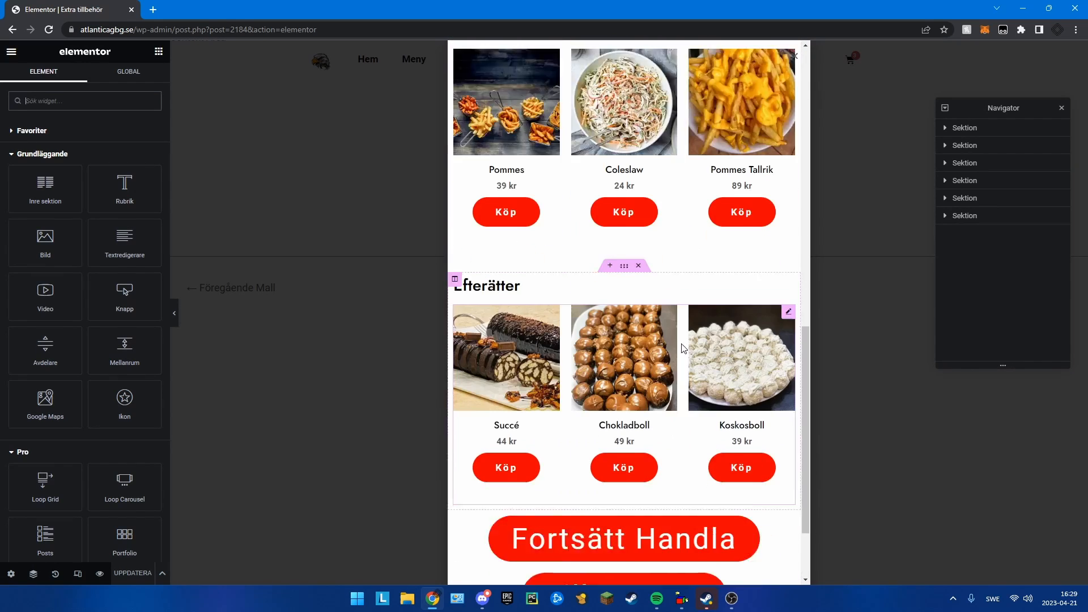
{"action": "scroll", "scroll_direction": "down", "scroll_amount": 3}
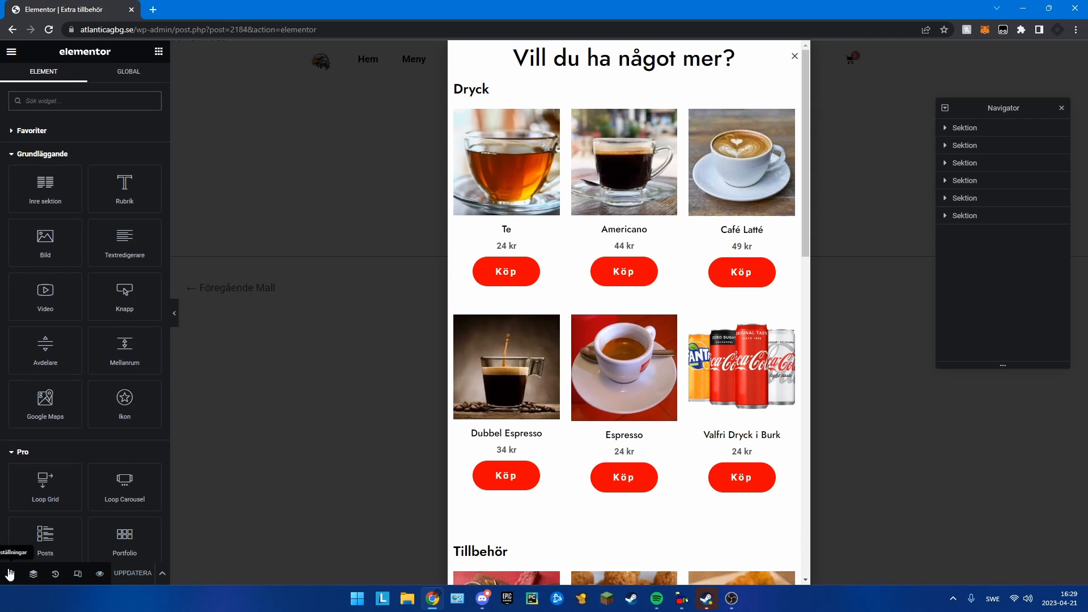
Review the popup's Inställningar, Stil and Avancerat settings tabs
{"action": "left_click", "coordinate": [10, 573]}
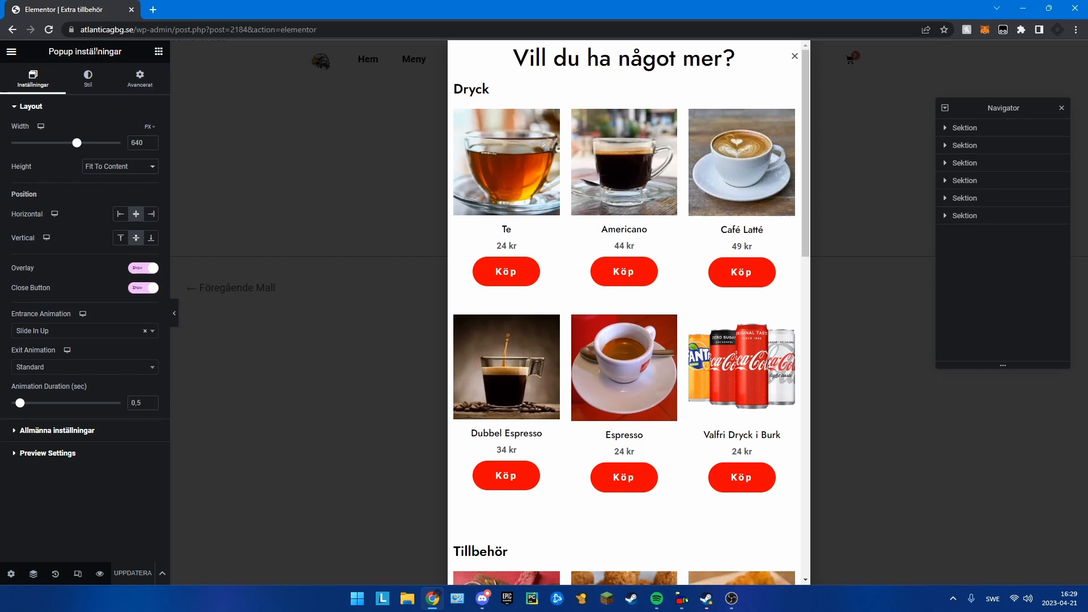
{"action": "left_click", "coordinate": [87, 77]}
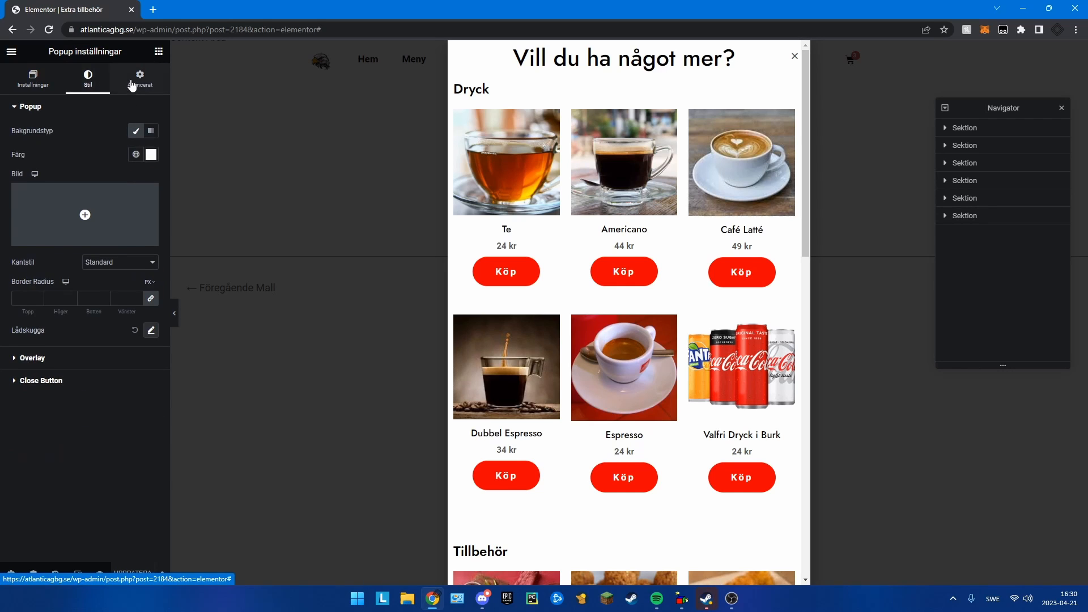
{"action": "left_click", "coordinate": [139, 77]}
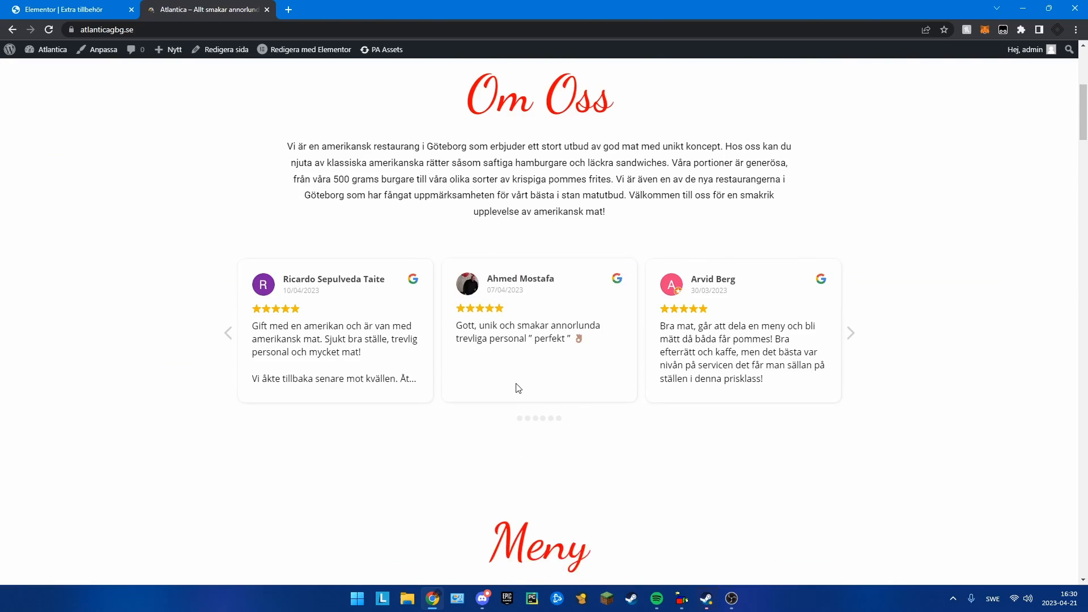
Scroll to the California 450G product and open DevTools to inspect its Köp button
{"action": "scroll", "scroll_direction": "down", "scroll_amount": 3}
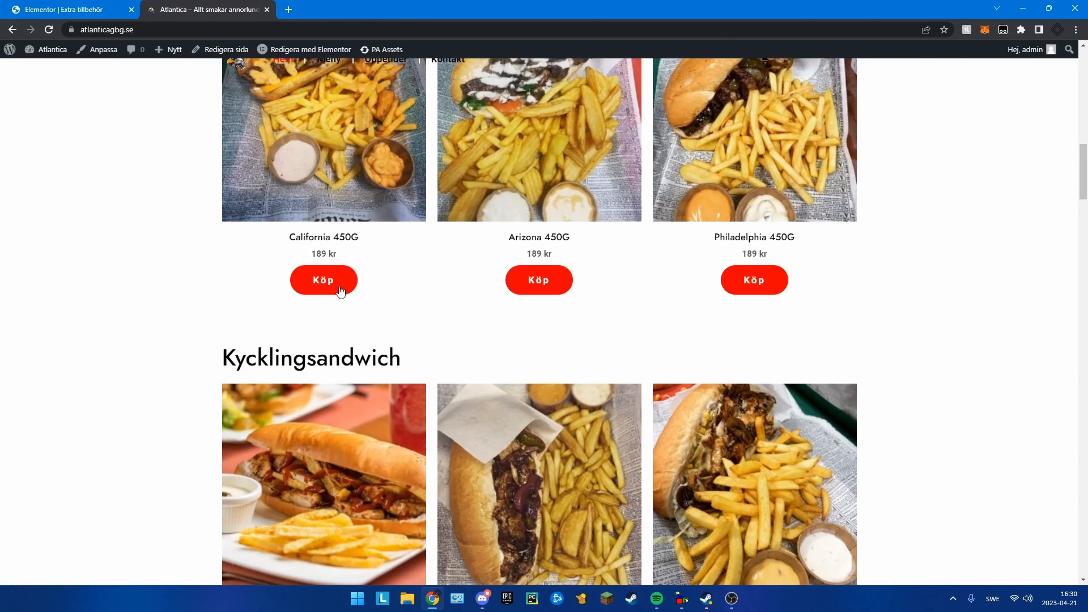
{"action": "key", "text": "F12"}
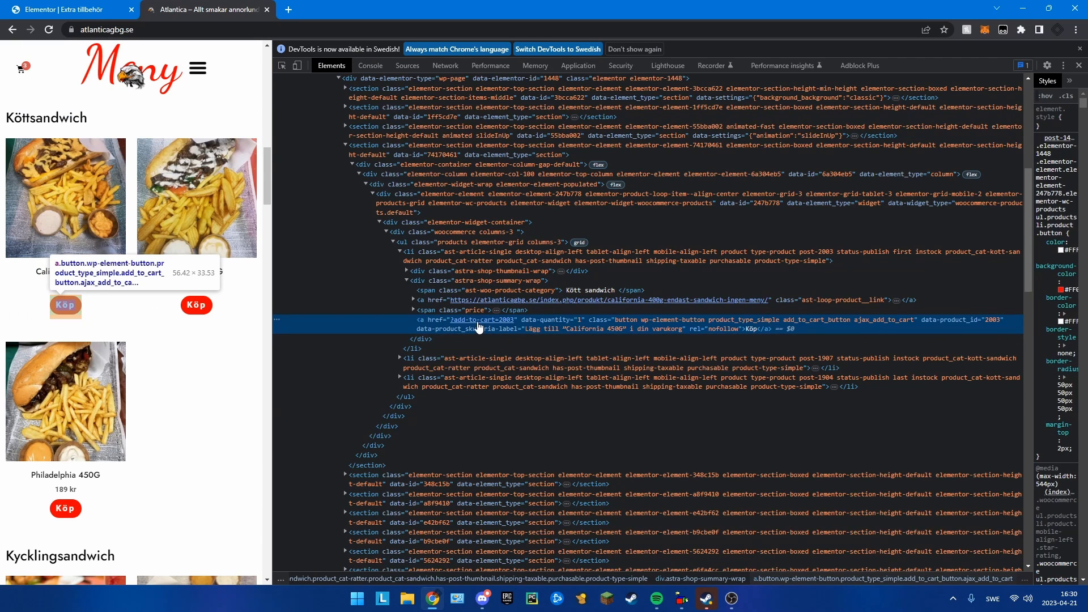
{"action": "mouse_move", "coordinate": [843, 327]}
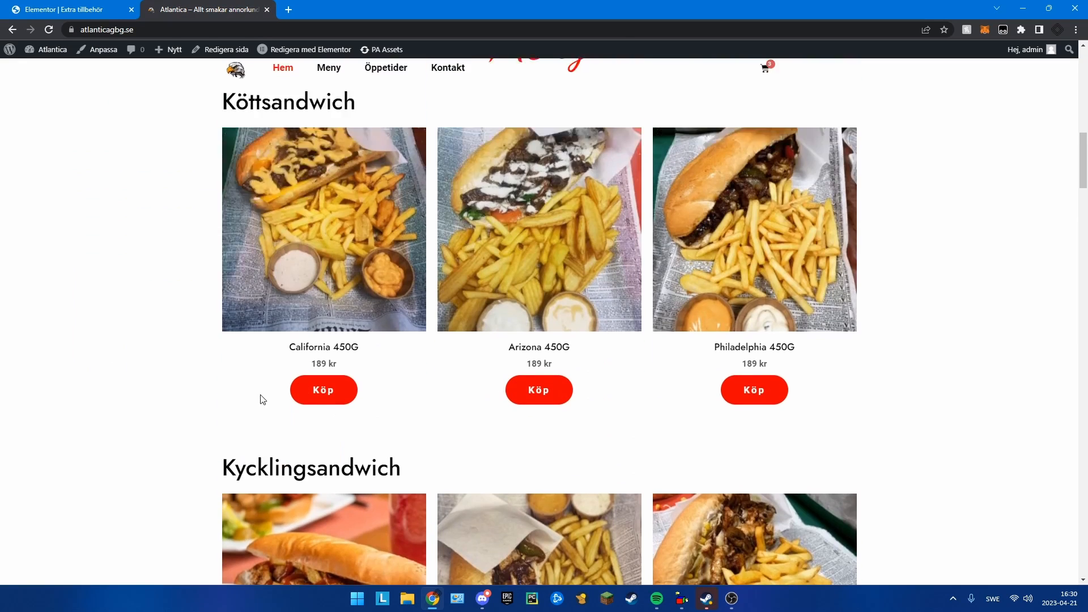
Add California 450G to the cart, browse the extras popup, and close it
{"action": "left_click", "coordinate": [323, 389]}
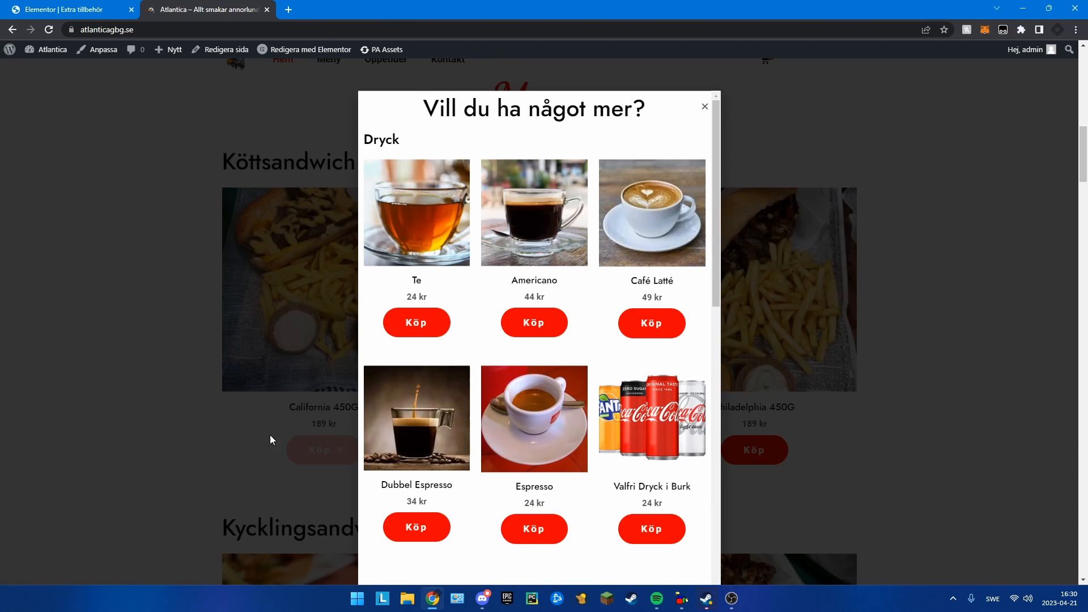
{"action": "scroll", "scroll_direction": "down", "scroll_amount": 3}
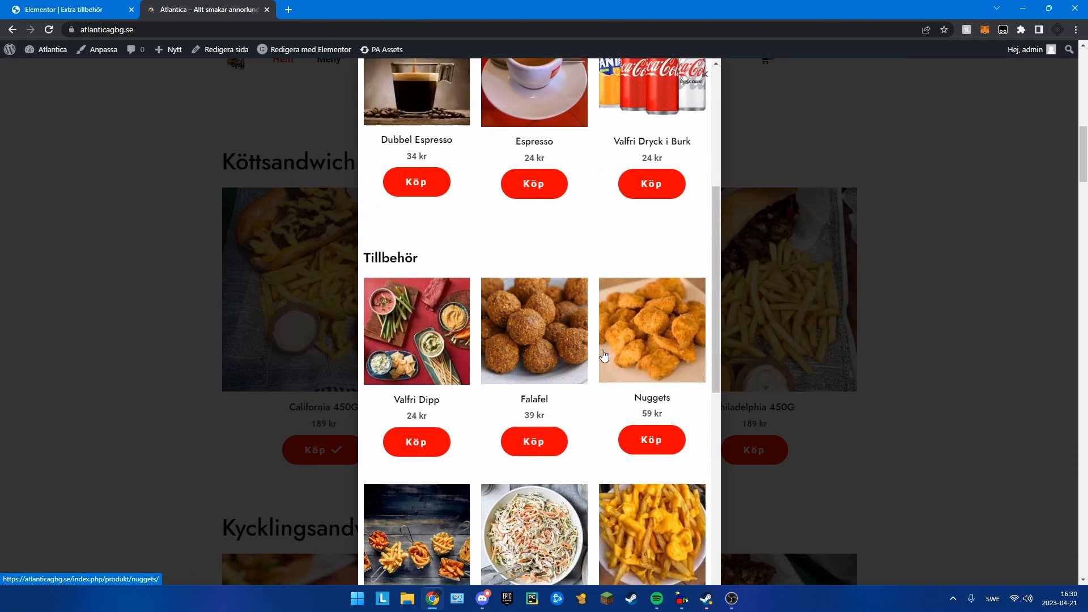
{"action": "scroll", "scroll_direction": "down", "scroll_amount": 3}
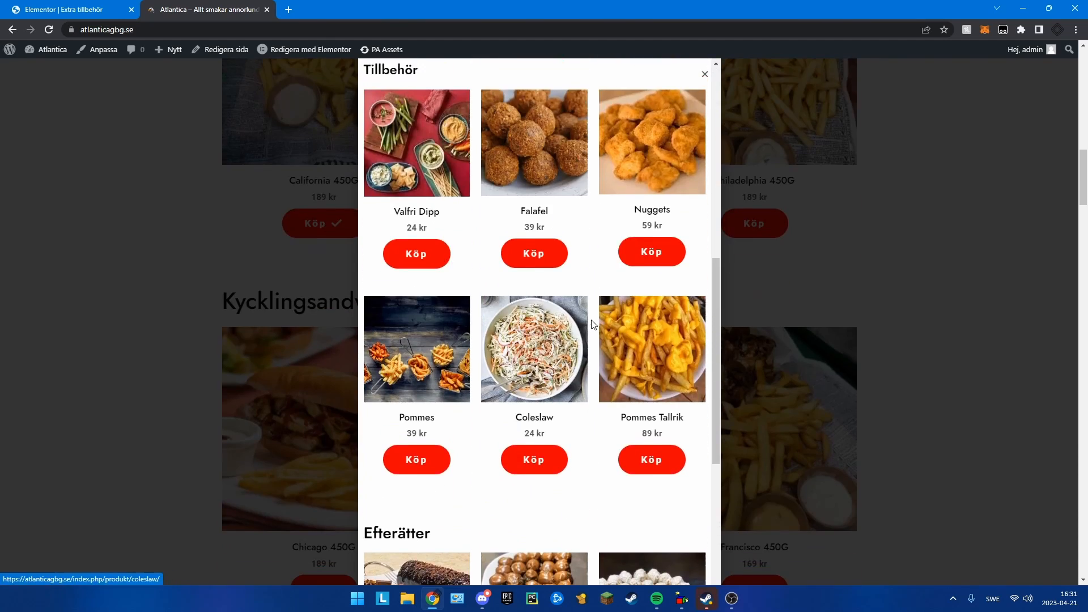
{"action": "scroll", "scroll_direction": "down", "scroll_amount": 3}
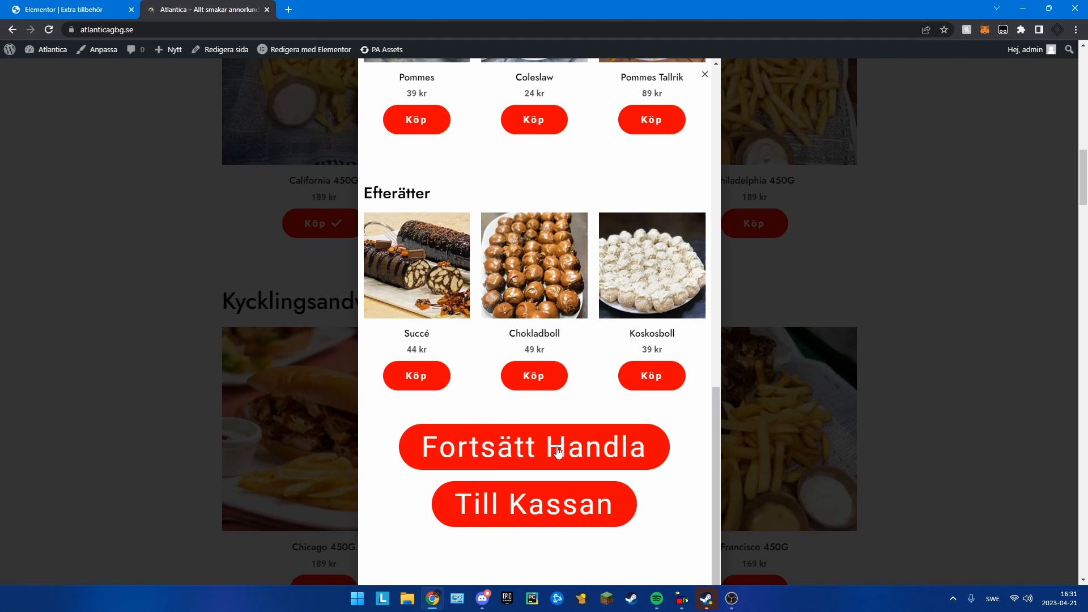
{"action": "mouse_move", "coordinate": [575, 519]}
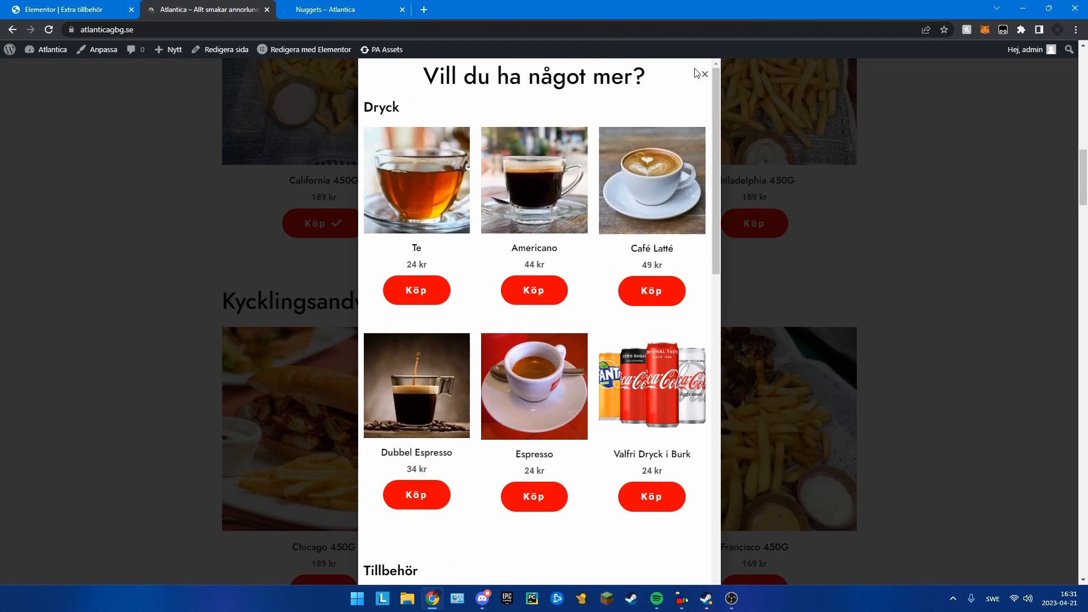
{"action": "left_click", "coordinate": [708, 73]}
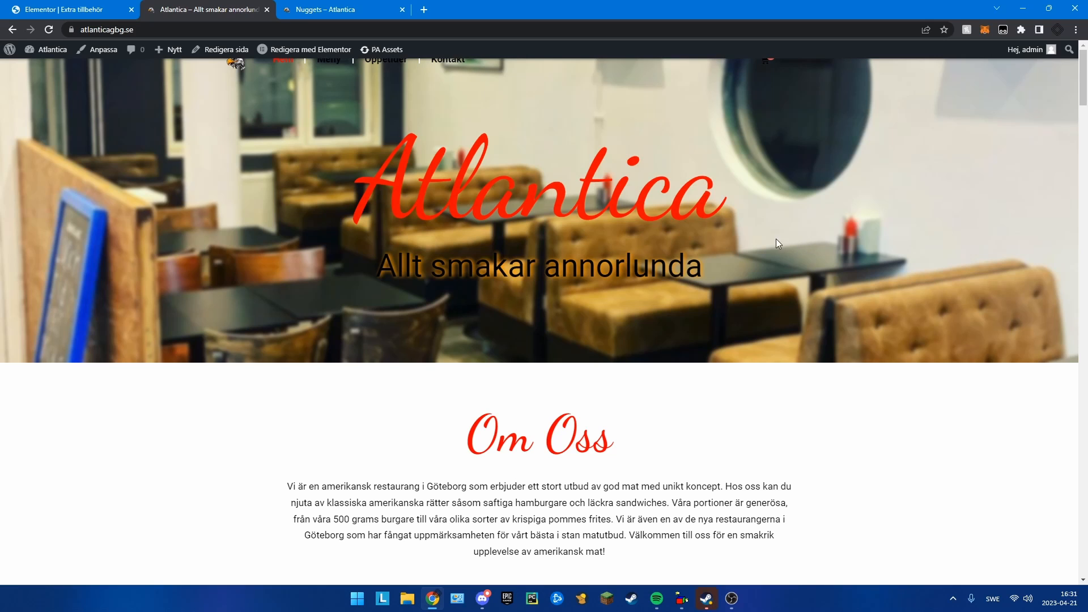
{"action": "mouse_move", "coordinate": [625, 299]}
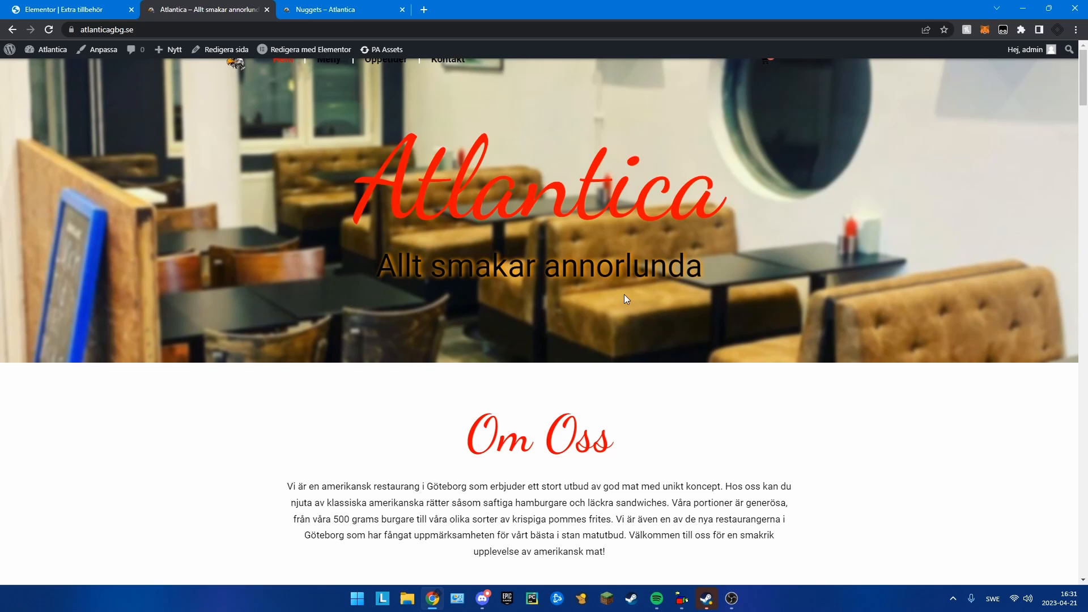
{"action": "scroll", "scroll_direction": "down", "scroll_amount": 3}
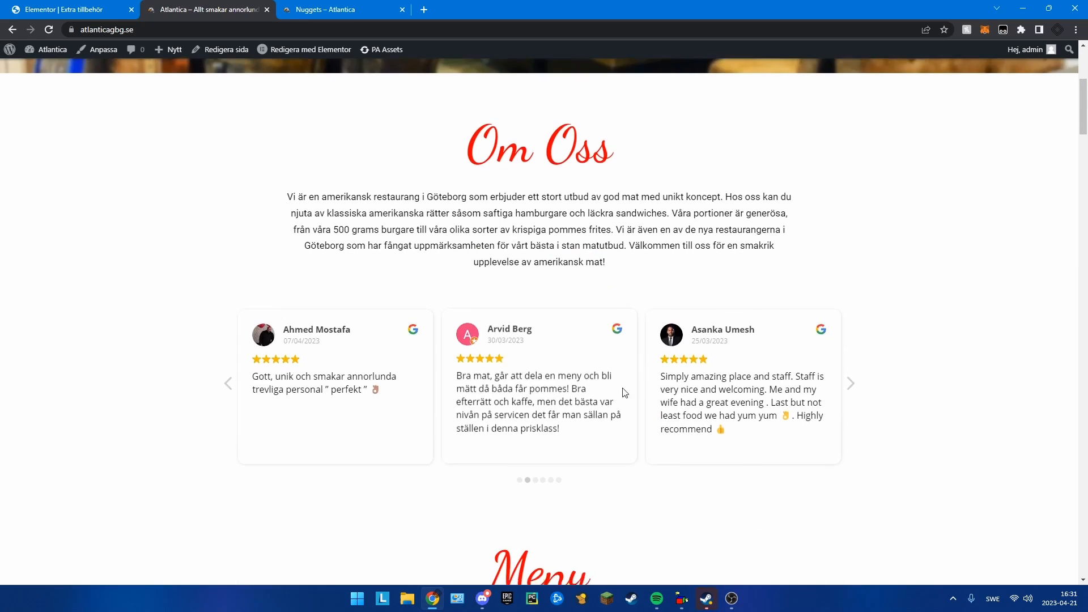
{"action": "scroll", "scroll_direction": "down", "scroll_amount": 3}
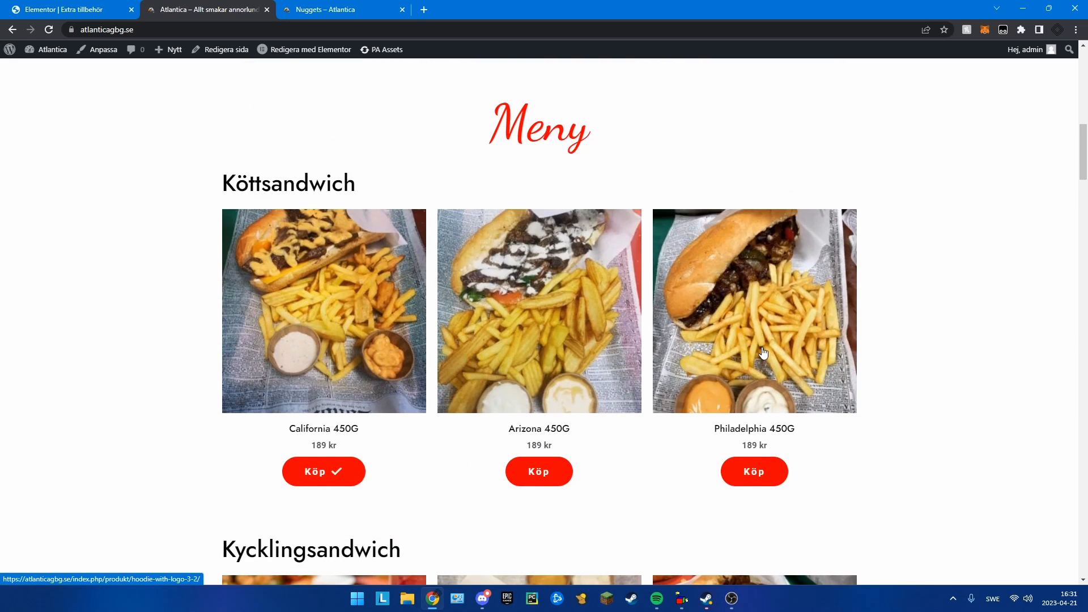
{"action": "scroll", "scroll_direction": "down", "scroll_amount": 3}
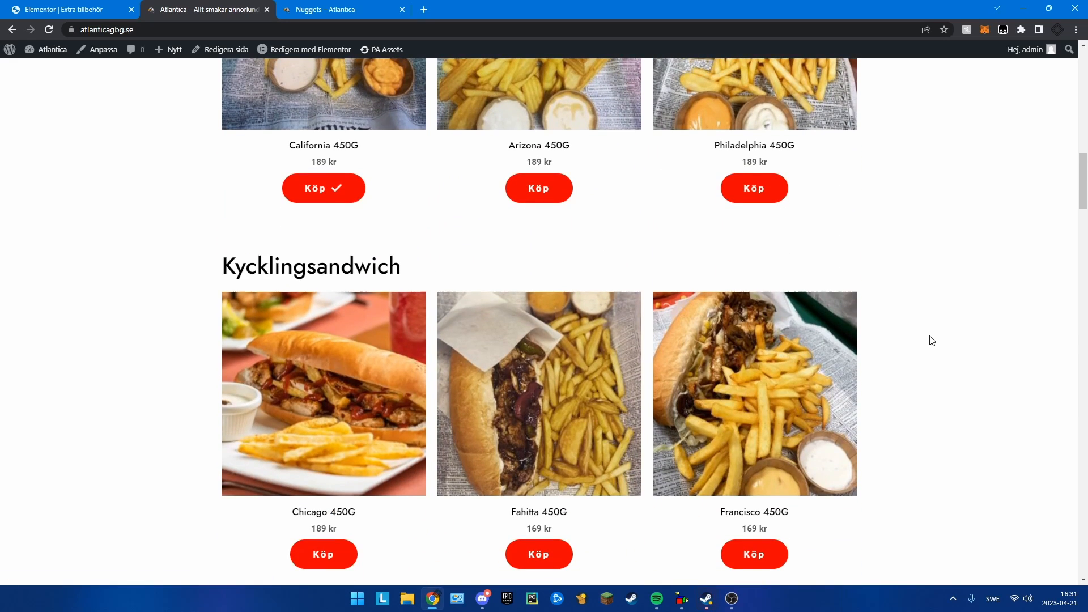
{"action": "scroll", "scroll_direction": "up", "scroll_amount": 3}
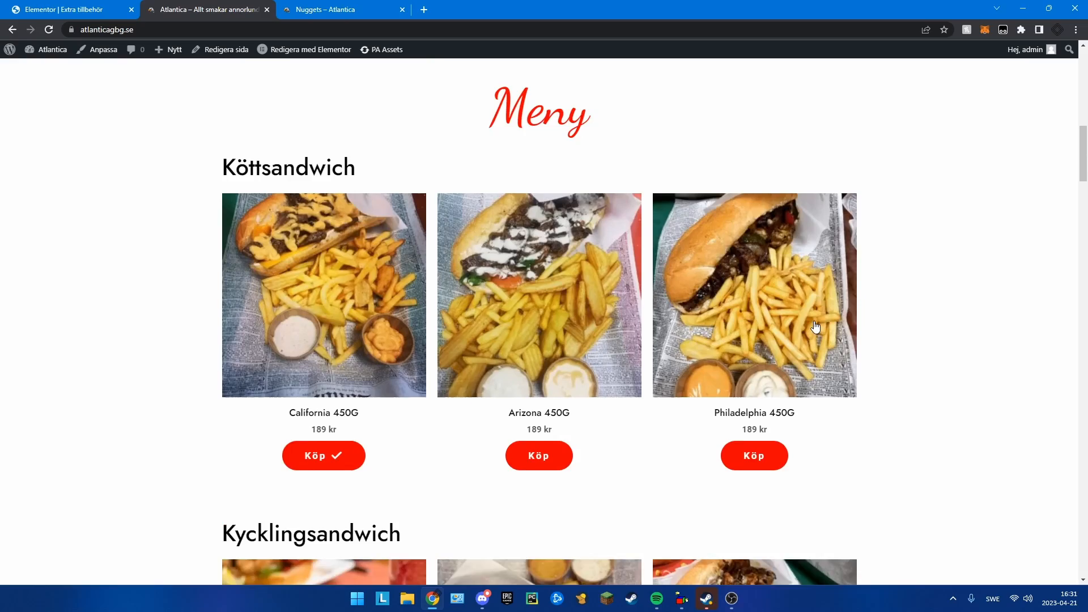
{"action": "scroll", "scroll_direction": "up", "scroll_amount": 3}
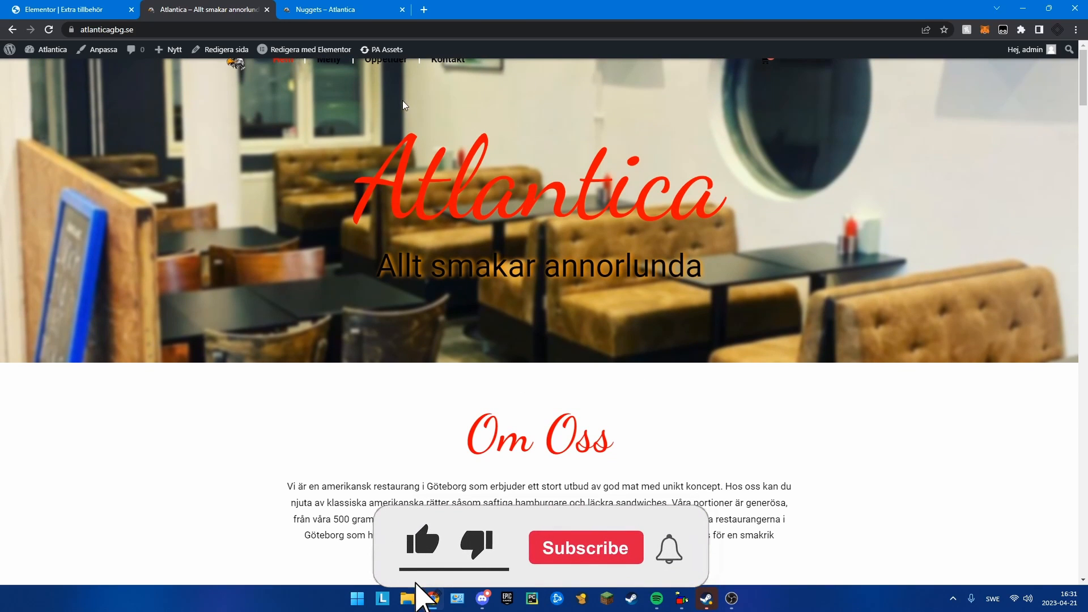
{"action": "left_click", "coordinate": [585, 547]}
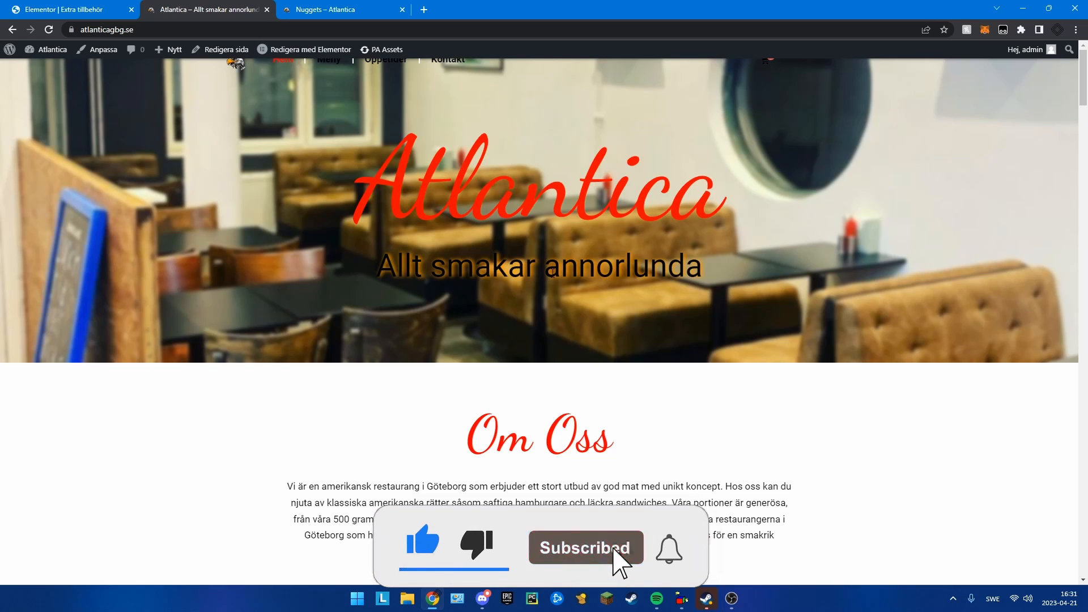
{"action": "scroll", "scroll_direction": "down", "scroll_amount": 3}
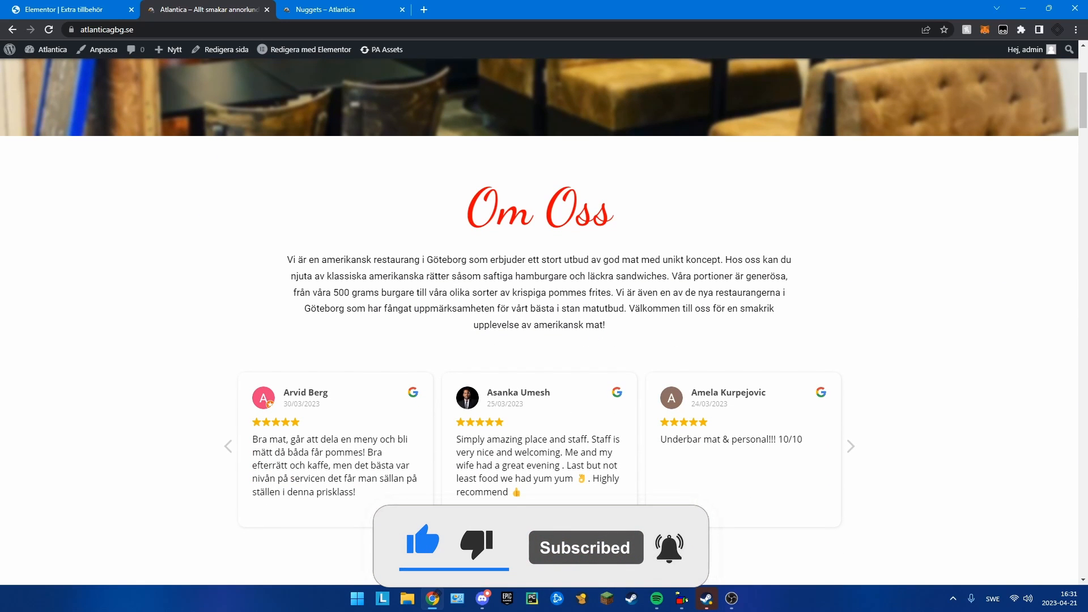